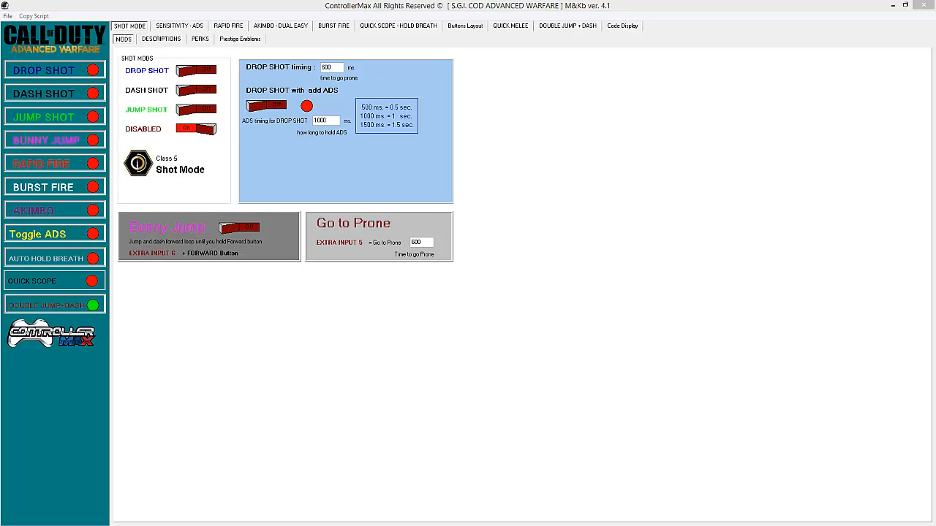
Switch the shot mode to Drop Shot and add ADS to the drop shot.
{"action": "left_click", "coordinate": [195, 110]}
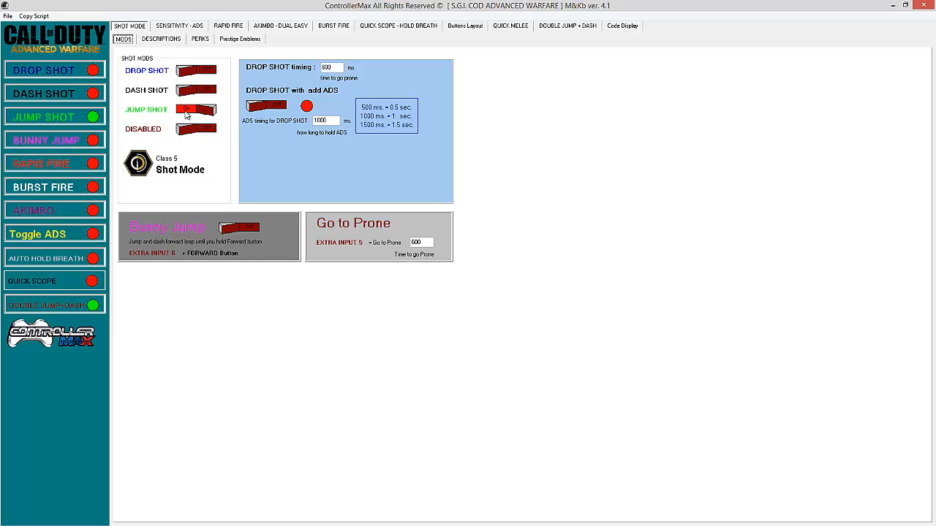
{"action": "left_click", "coordinate": [195, 90]}
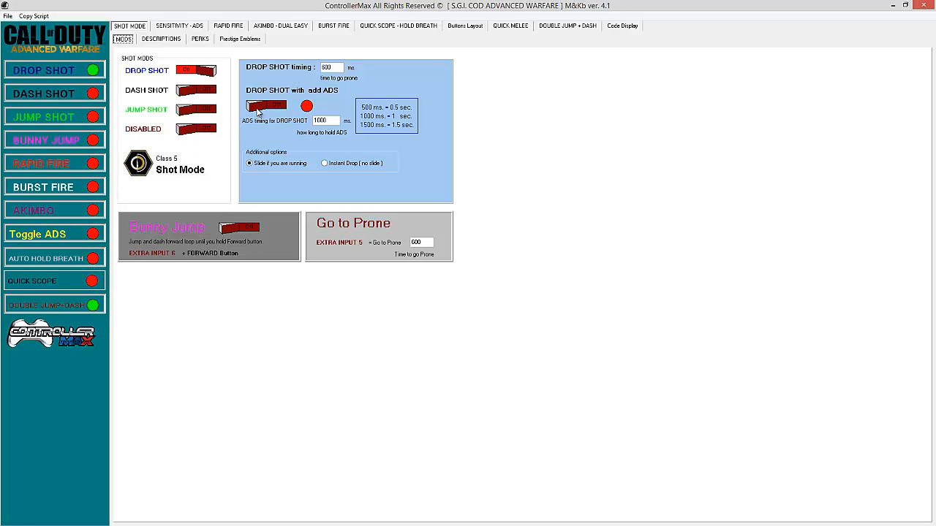
{"action": "left_click", "coordinate": [267, 106]}
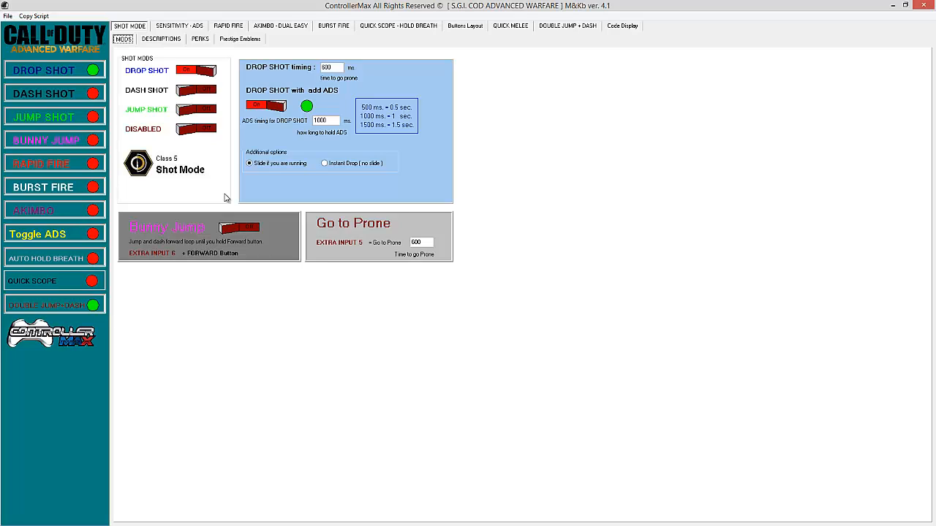
{"action": "mouse_move", "coordinate": [189, 150]}
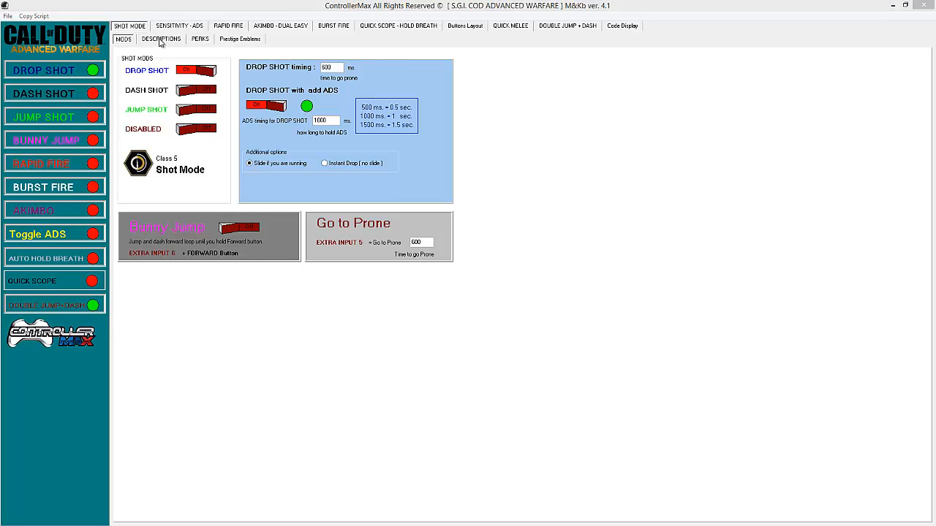
Show the Shot Mode descriptions explaining Drop, Dash and Jump Shot switches.
{"action": "left_click", "coordinate": [160, 39]}
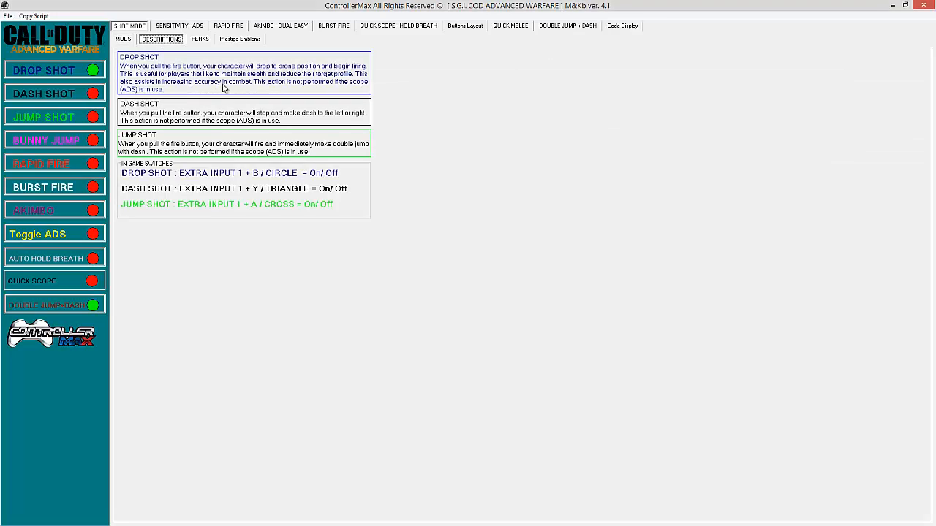
{"action": "mouse_move", "coordinate": [284, 122]}
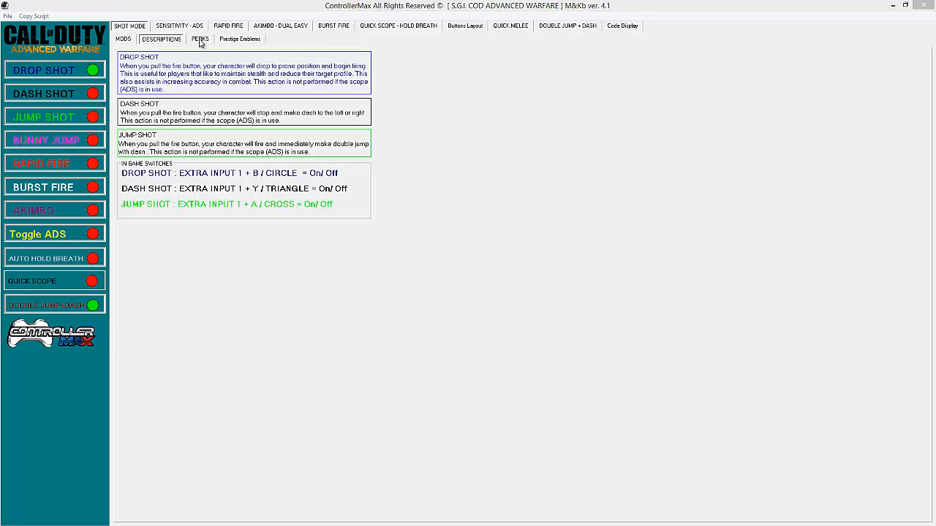
Read the Low Profile, Flak Jacket and Overcharged perk descriptions, then view Prestige Emblems.
{"action": "left_click", "coordinate": [199, 38]}
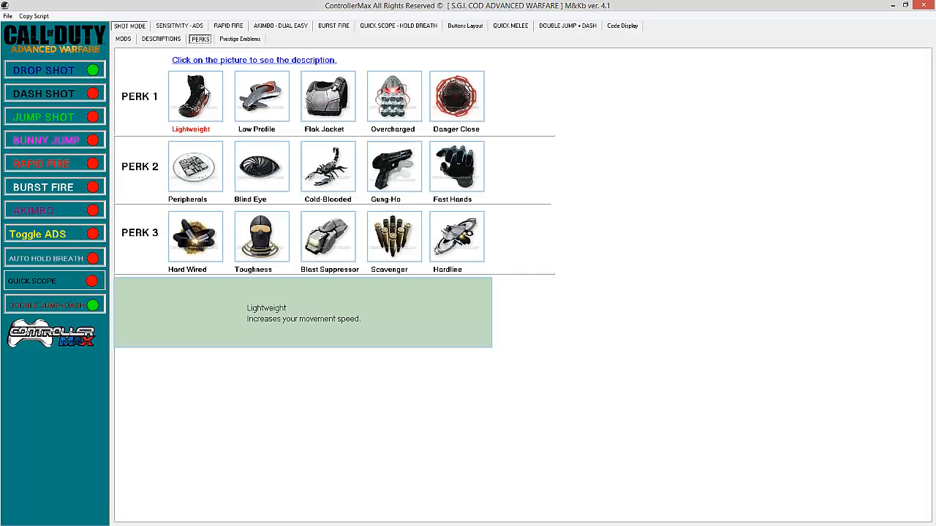
{"action": "left_click", "coordinate": [261, 95]}
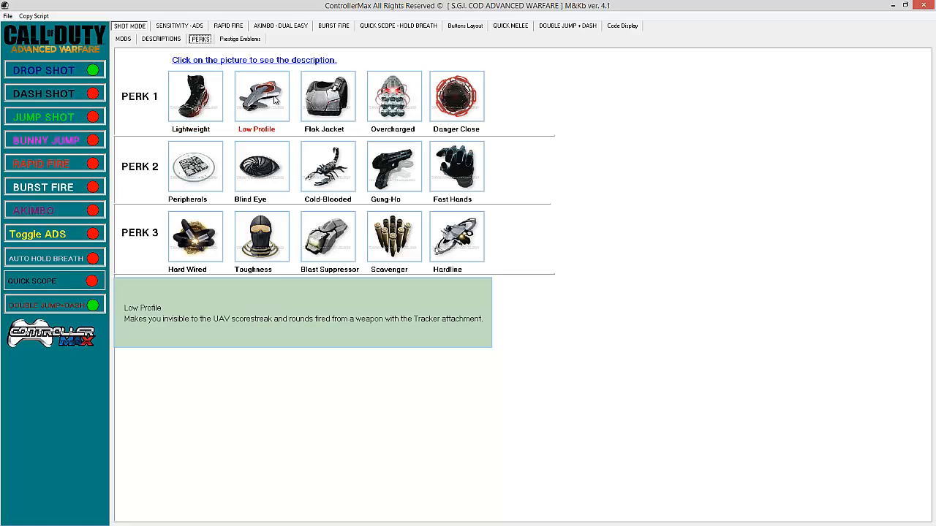
{"action": "left_click", "coordinate": [328, 96]}
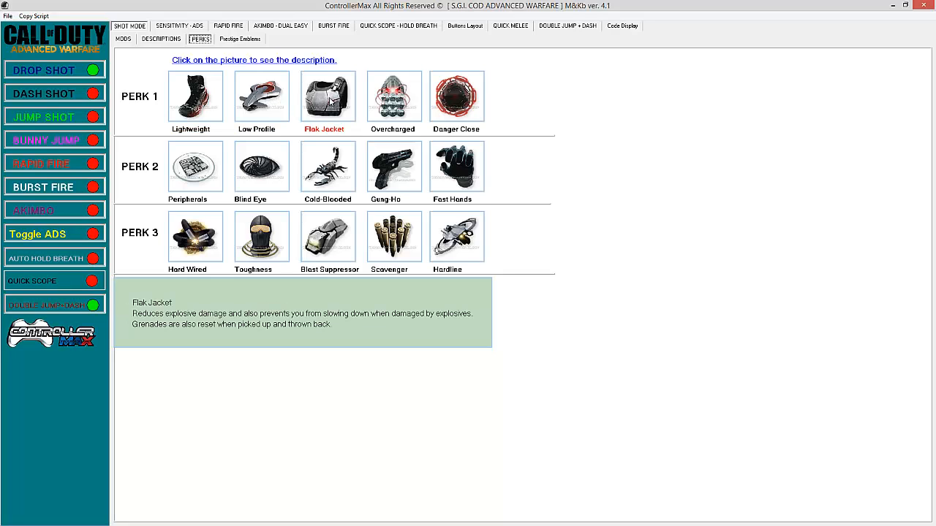
{"action": "left_click", "coordinate": [393, 96]}
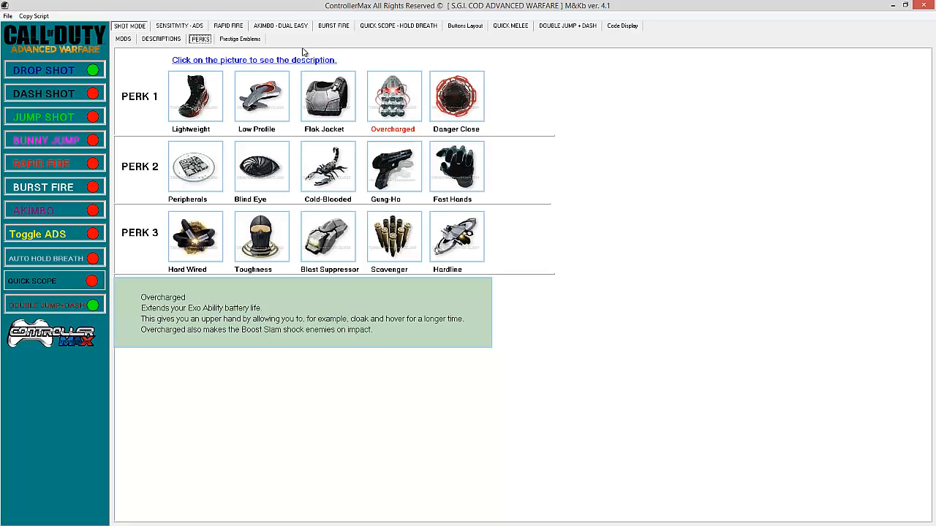
{"action": "mouse_move", "coordinate": [241, 44]}
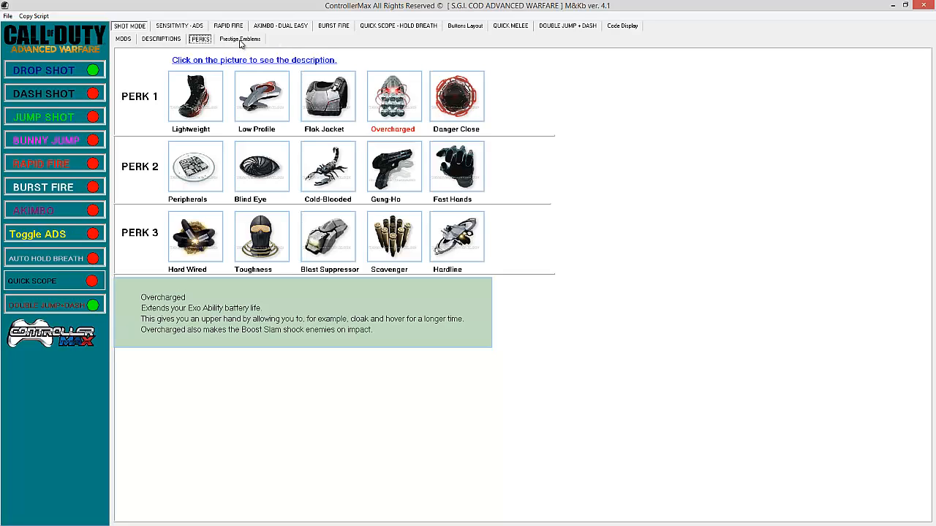
{"action": "left_click", "coordinate": [239, 39]}
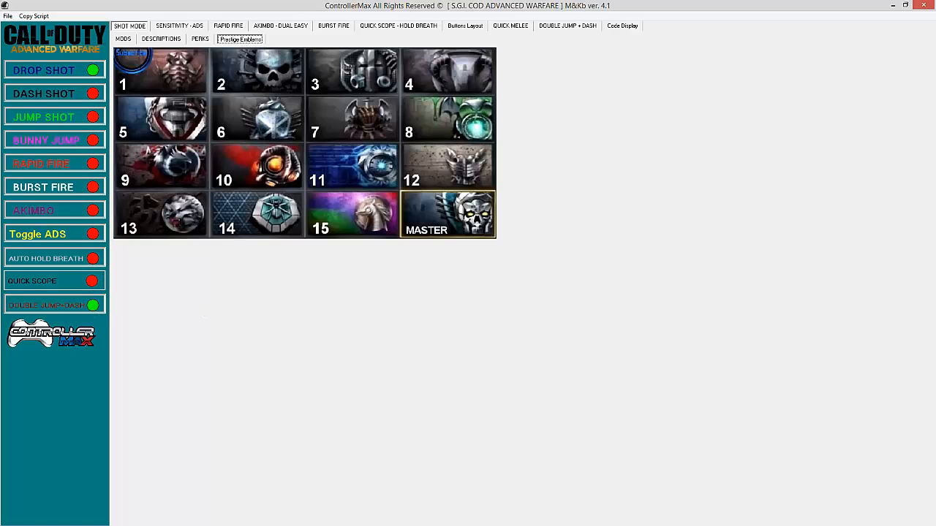
Tick 'REMOVE script for DASH Direction' on the Sensitivity - ADS tab.
{"action": "left_click", "coordinate": [178, 26]}
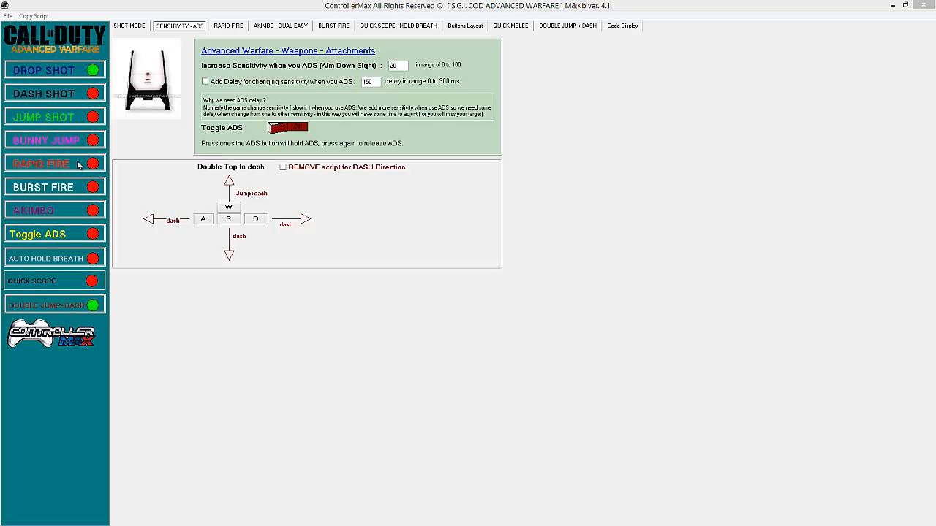
{"action": "left_click", "coordinate": [283, 167]}
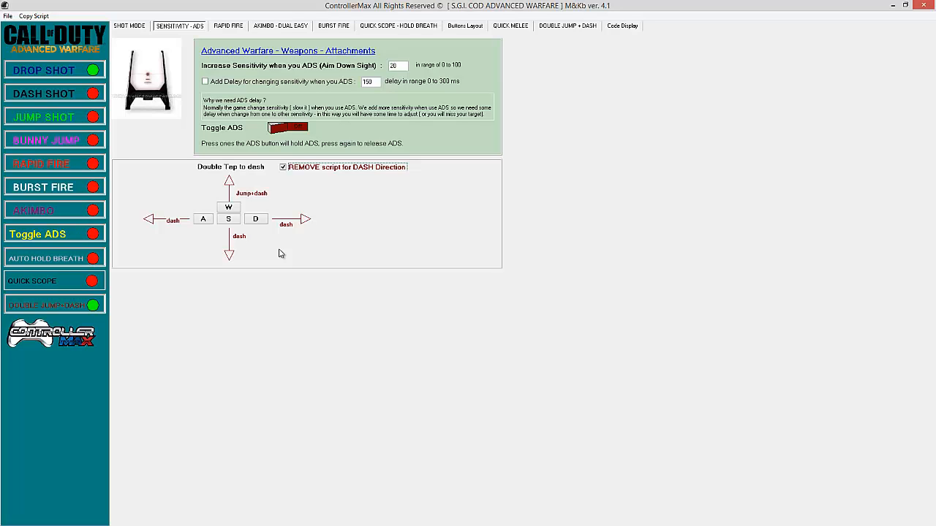
{"action": "left_click", "coordinate": [228, 26]}
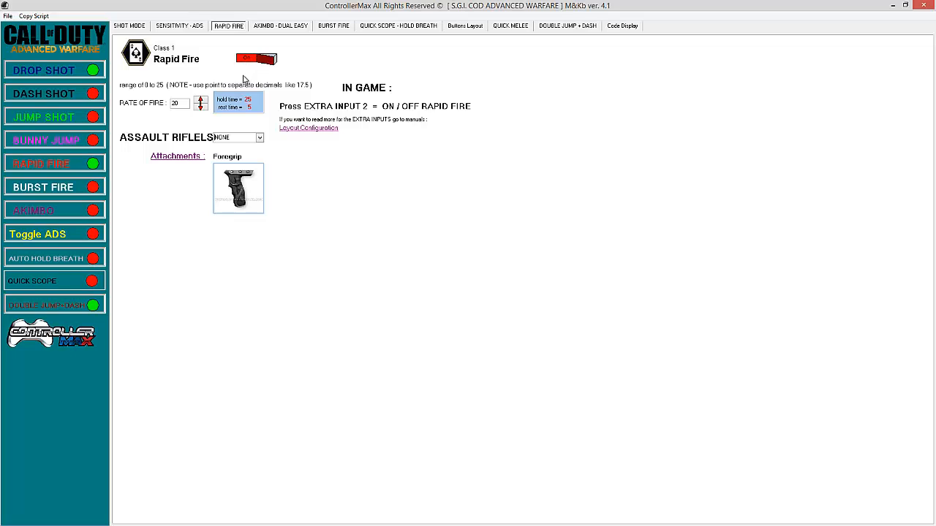
{"action": "mouse_move", "coordinate": [278, 116]}
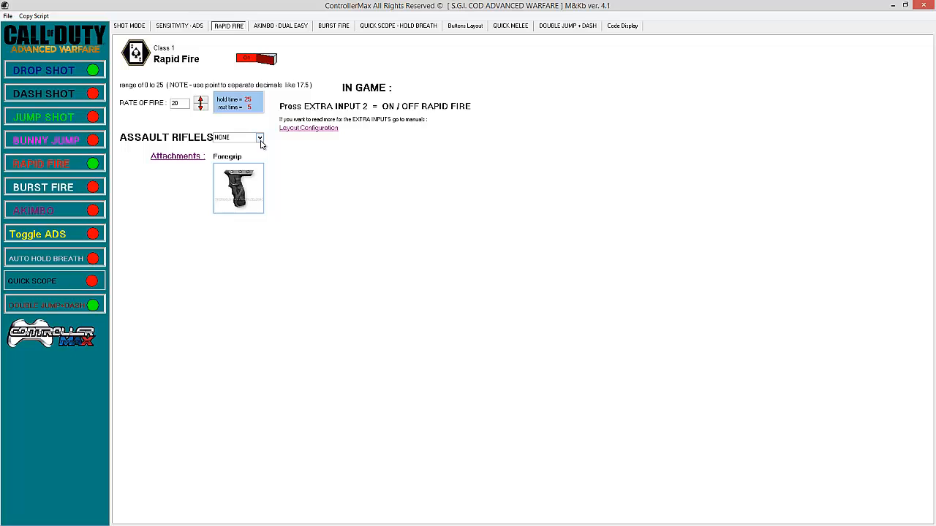
Point Rapid Fire at the BAL-27 assault rifle with rate of fire 25.
{"action": "left_click", "coordinate": [259, 137]}
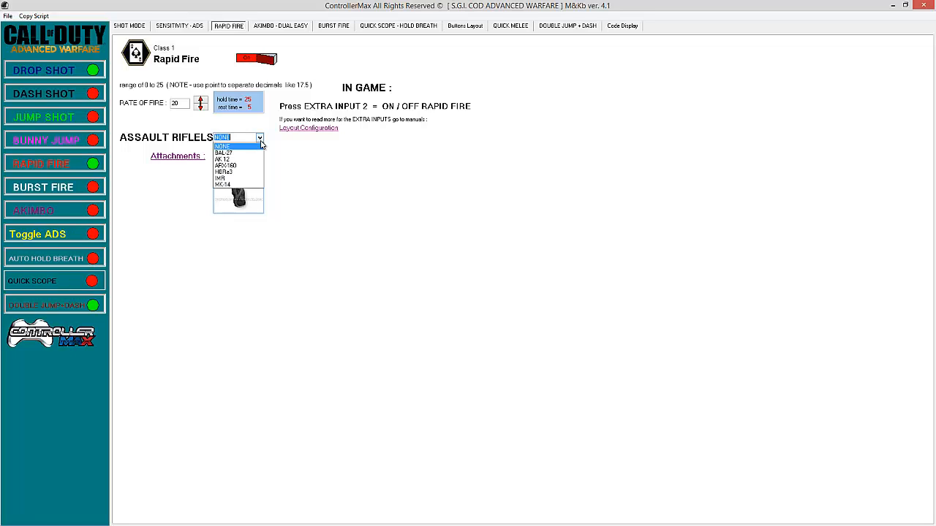
{"action": "left_click", "coordinate": [224, 152]}
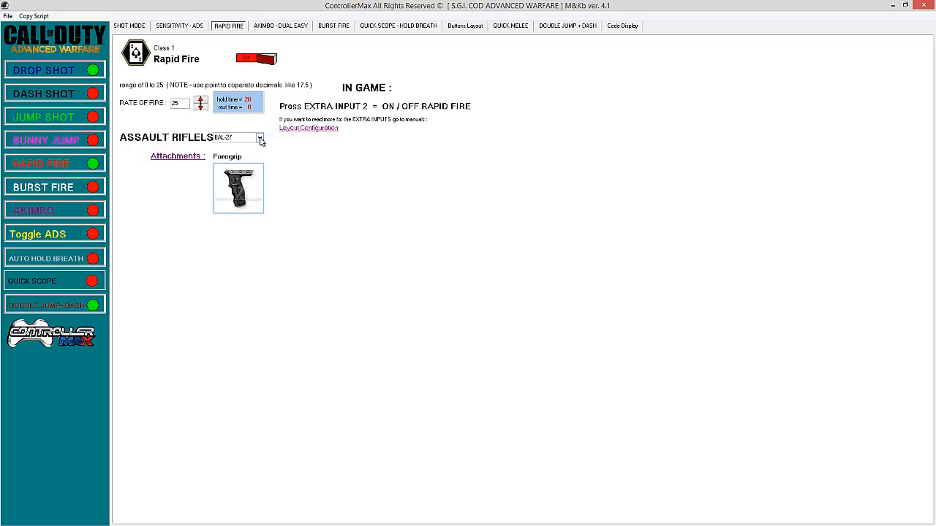
{"action": "left_click", "coordinate": [280, 25]}
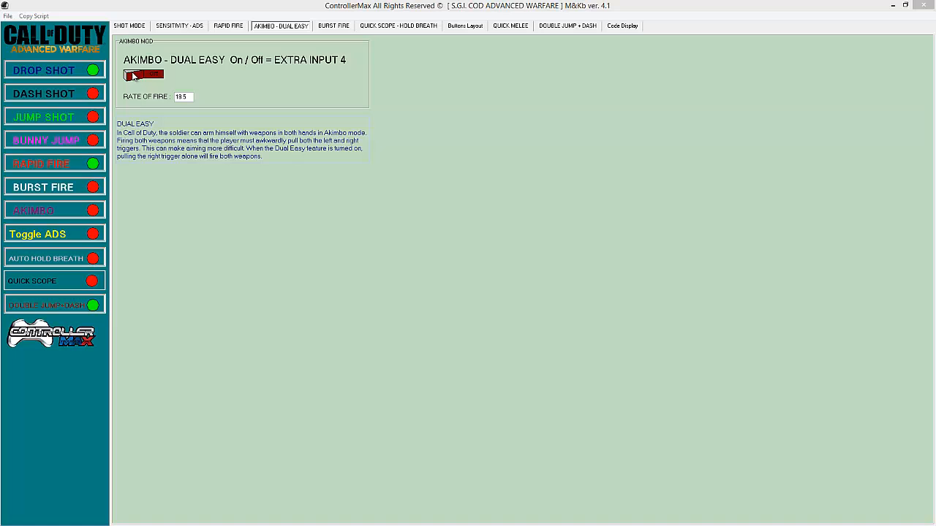
Bring up the Burst Fire tab, set to full auto with 10 ms between bursts.
{"action": "left_click", "coordinate": [332, 25]}
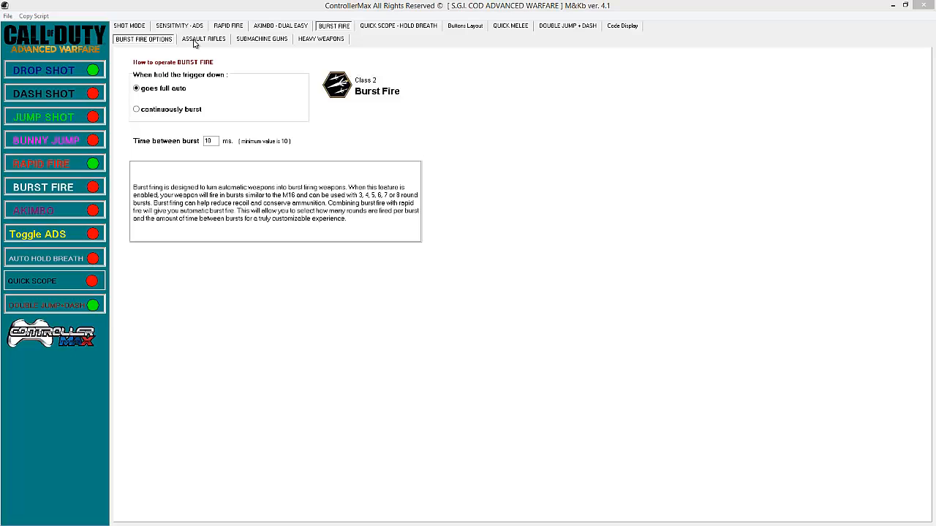
Under Burst Fire Assault Rifles, select BAL-27 and choose 4 rounds per burst.
{"action": "left_click", "coordinate": [203, 39]}
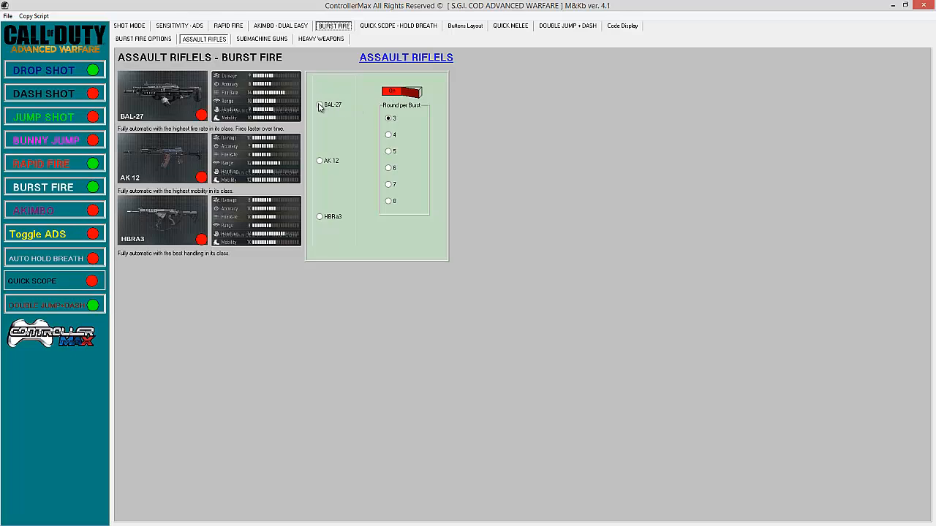
{"action": "left_click", "coordinate": [319, 104]}
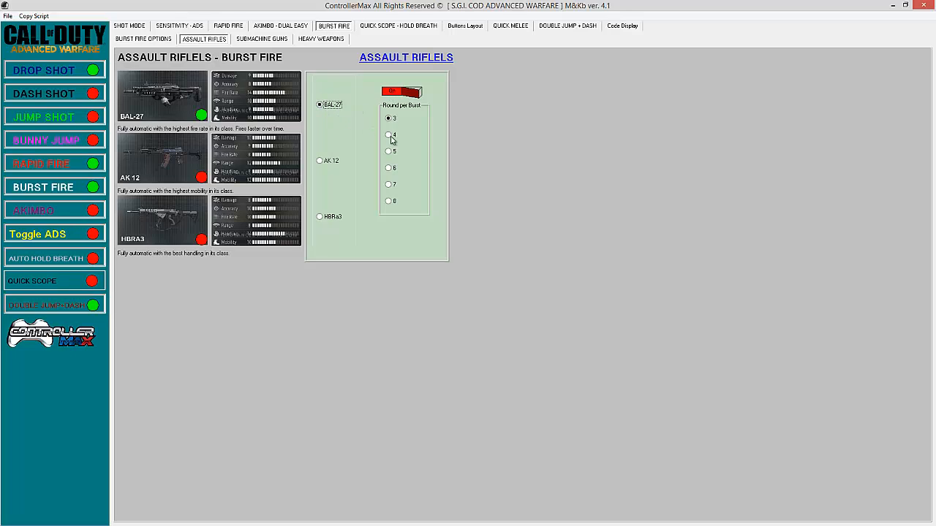
{"action": "left_click", "coordinate": [388, 135]}
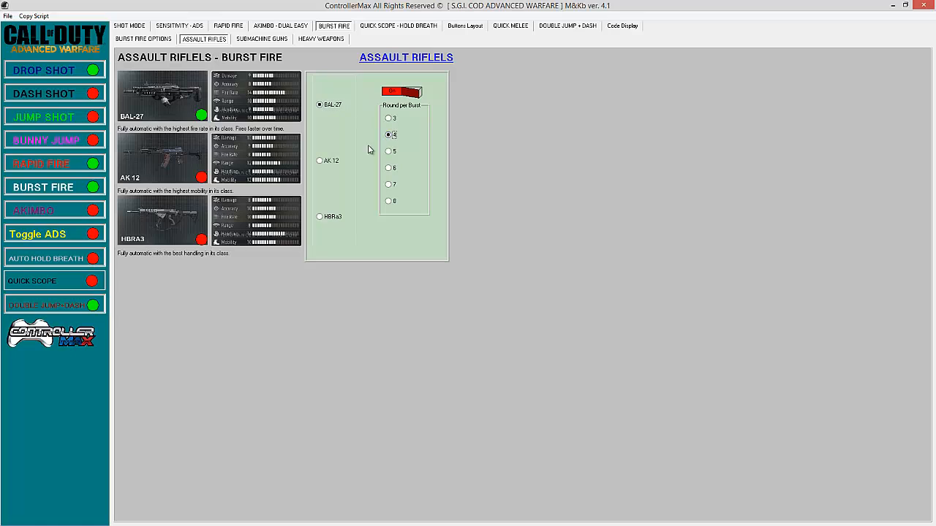
{"action": "left_click", "coordinate": [397, 25]}
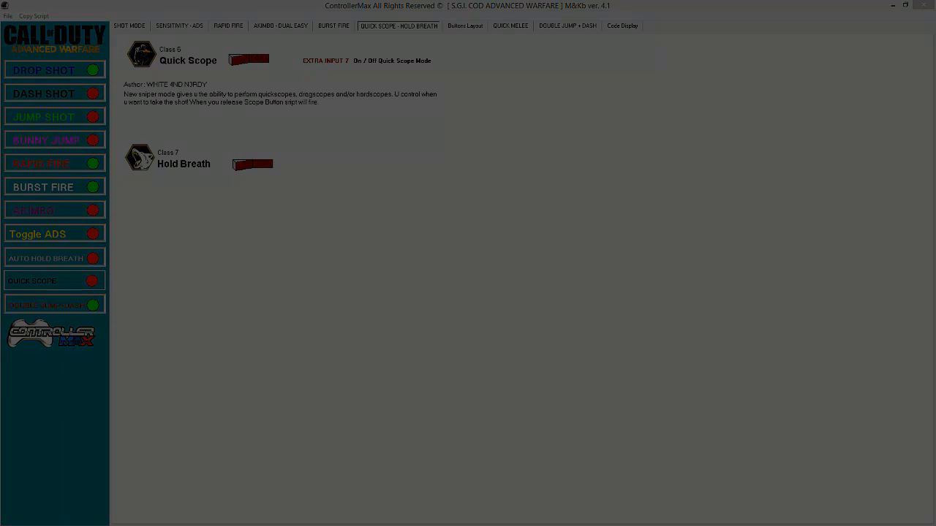
Look through the Buttons Layout presets and button mappings without changing them.
{"action": "left_click", "coordinate": [465, 26]}
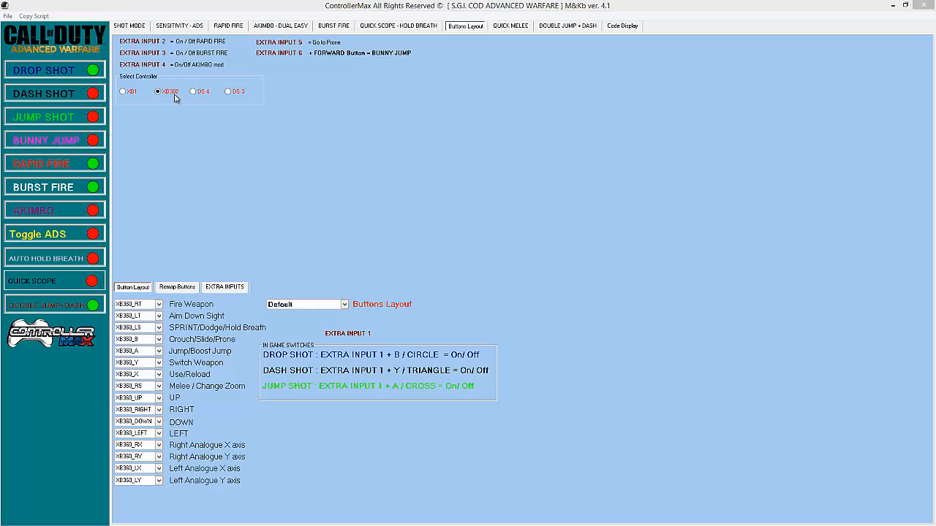
{"action": "left_click", "coordinate": [122, 90]}
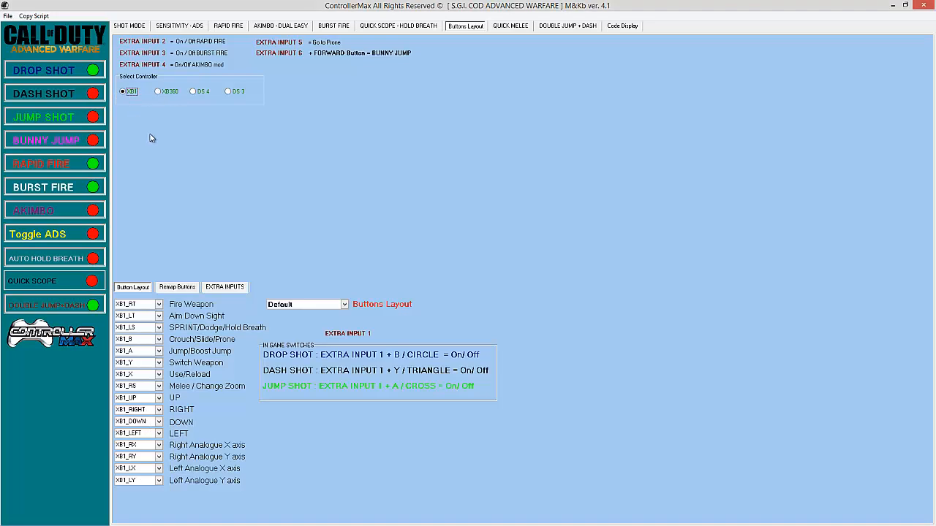
{"action": "mouse_move", "coordinate": [226, 211]}
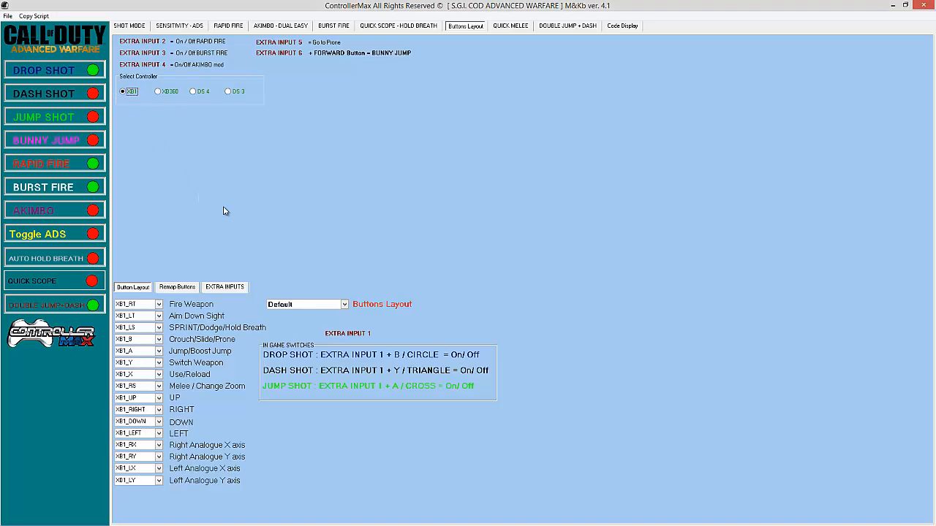
{"action": "mouse_move", "coordinate": [341, 314]}
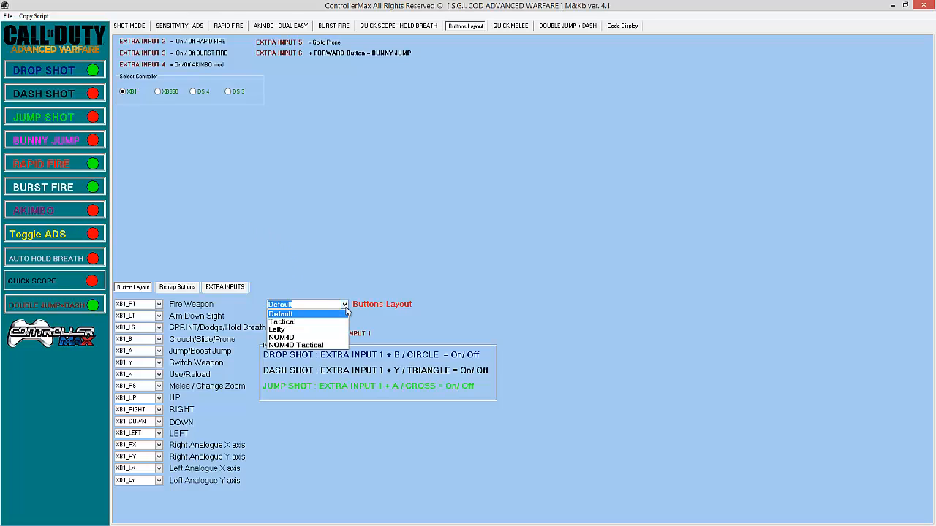
{"action": "mouse_move", "coordinate": [168, 310]}
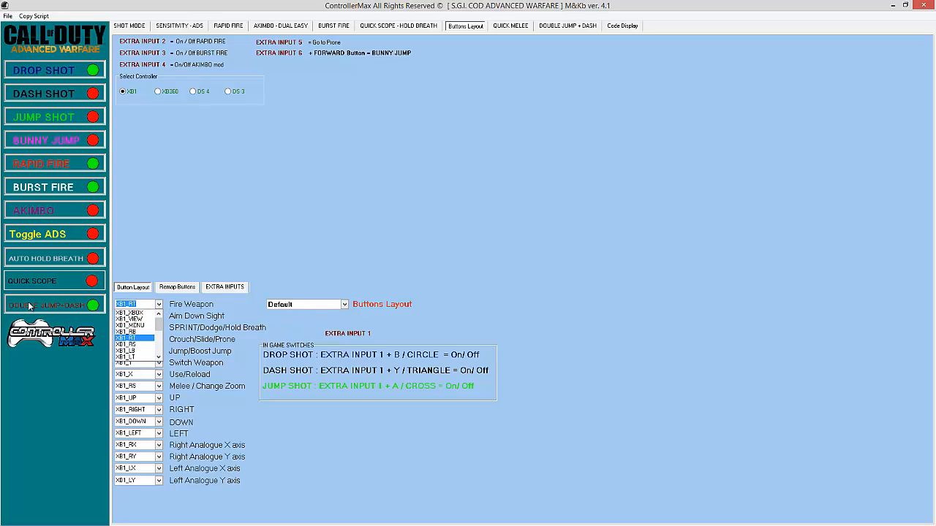
{"action": "left_click", "coordinate": [510, 25]}
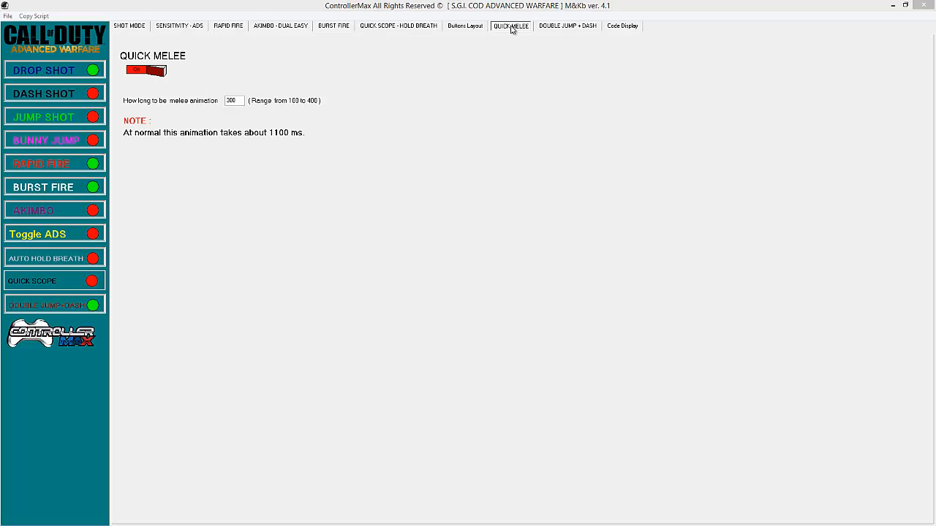
Show the Double Jump + Dash page describing the always-on dash-on-double-jump mod.
{"action": "left_click", "coordinate": [568, 26]}
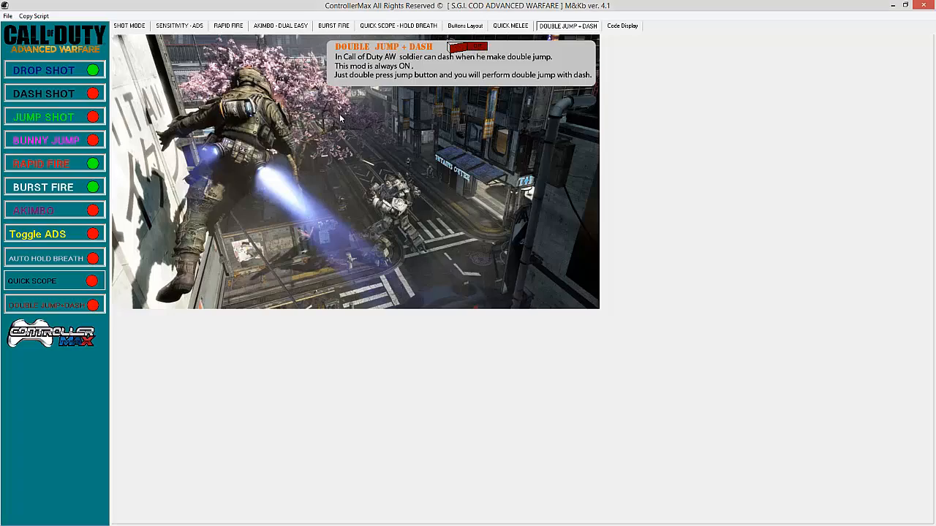
Show the generated COD Advanced Warfare M&Kb script code in Code Display.
{"action": "left_click", "coordinate": [622, 26]}
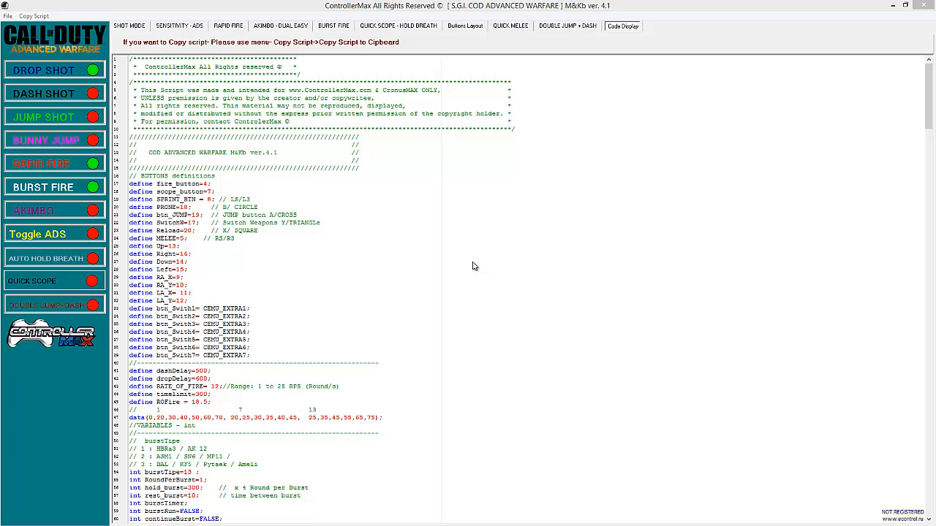
{"action": "mouse_move", "coordinate": [267, 91]}
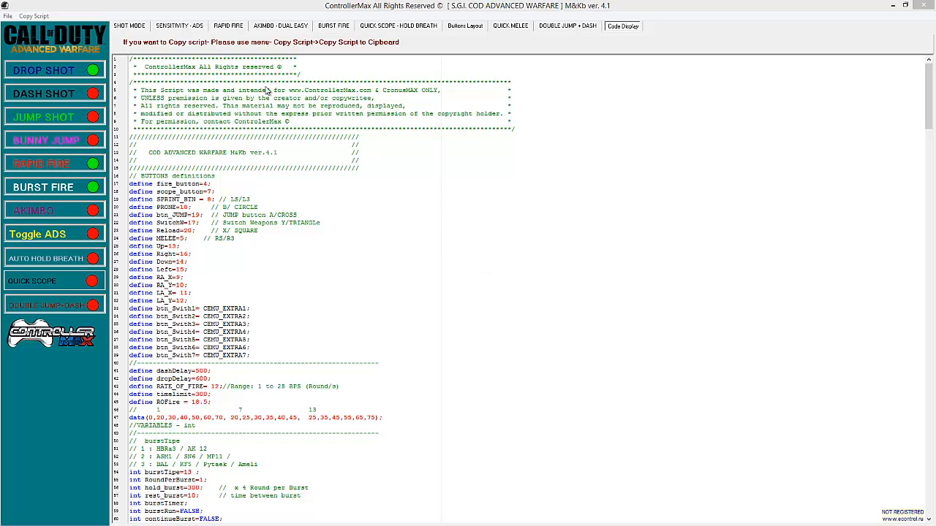
Copy the generated COD AW script to the clipboard and confirm the copy.
{"action": "left_click", "coordinate": [34, 15]}
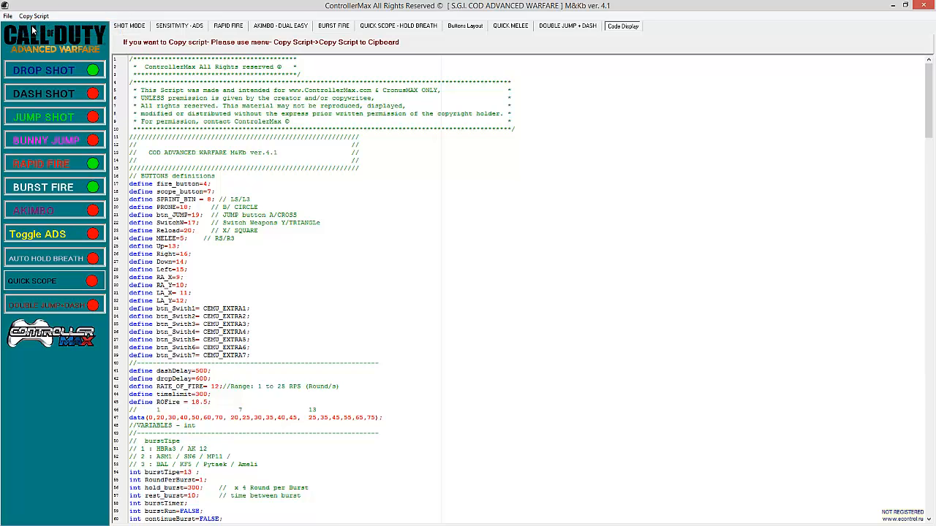
{"action": "left_click", "coordinate": [34, 15]}
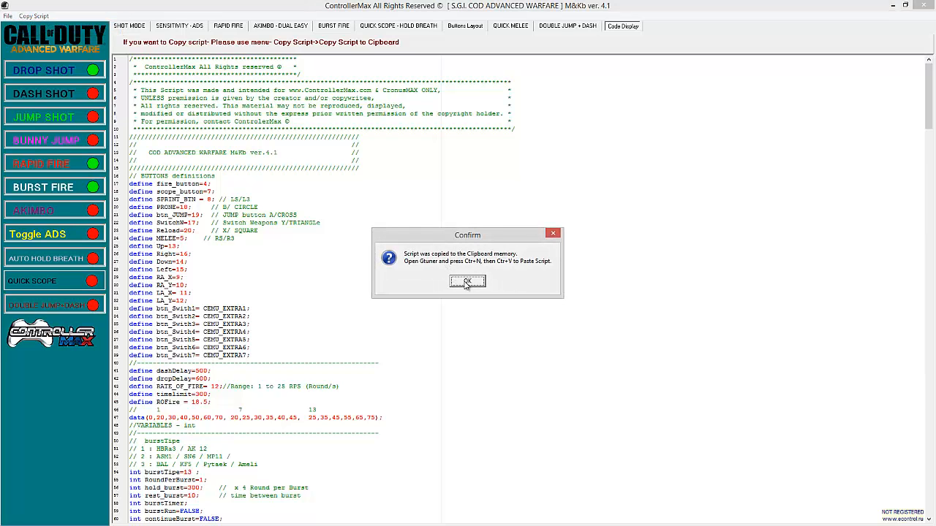
{"action": "left_click", "coordinate": [467, 282]}
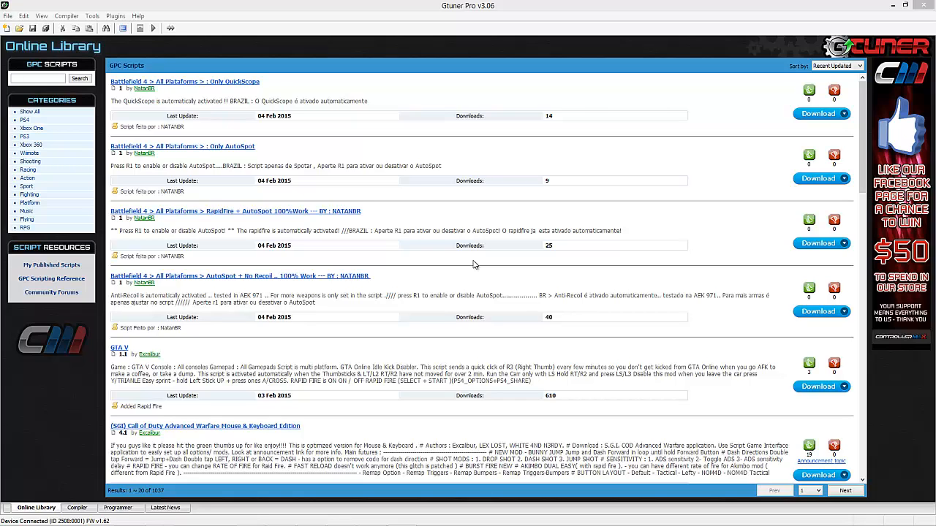
{"action": "mouse_move", "coordinate": [172, 382]}
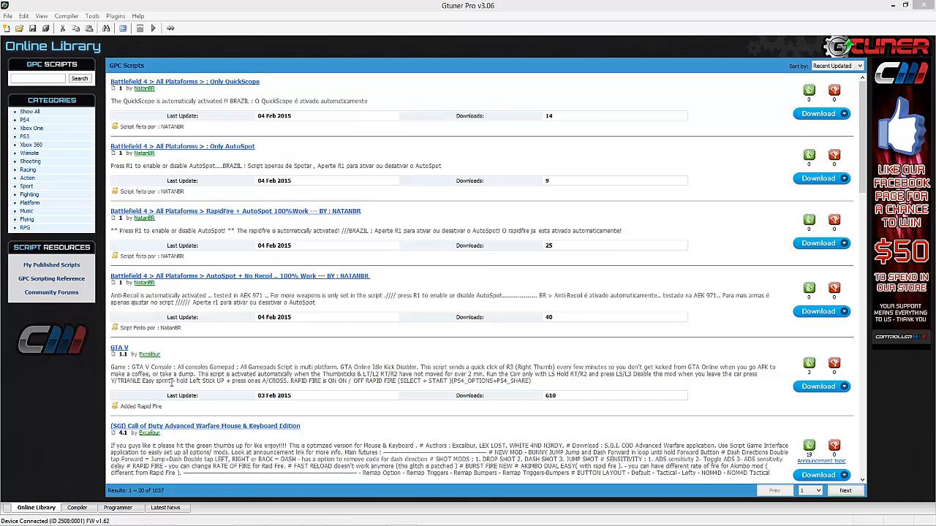
Move Gtuner Pro from the Online Library to the empty Compiler workspace.
{"action": "left_click", "coordinate": [79, 508]}
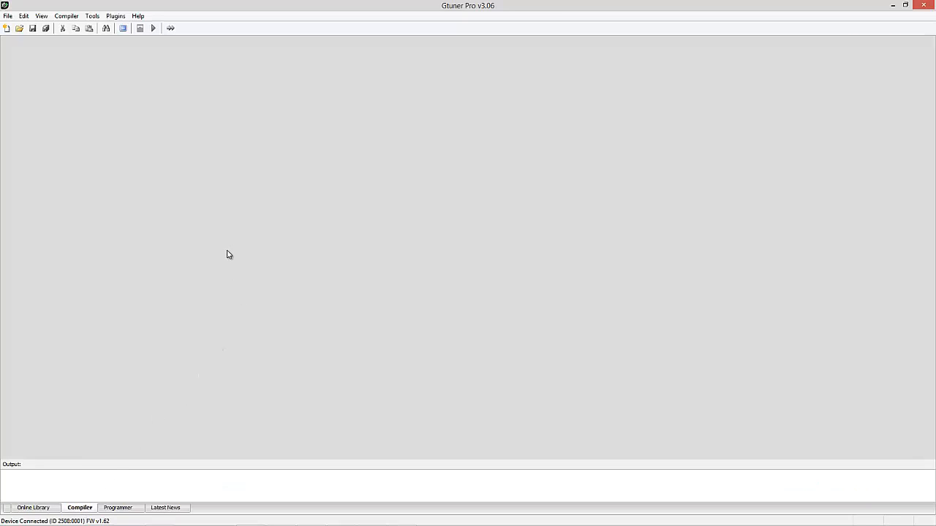
{"action": "mouse_move", "coordinate": [223, 237]}
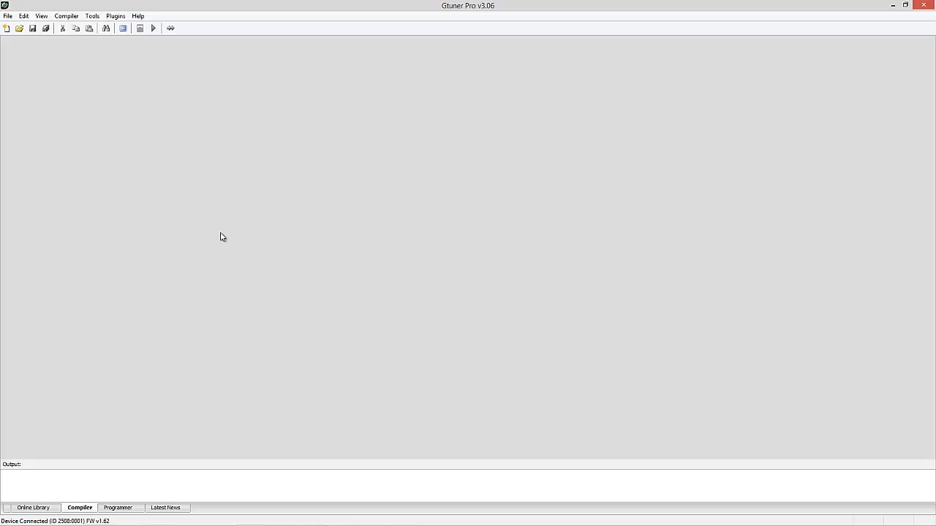
{"action": "left_click", "coordinate": [7, 27]}
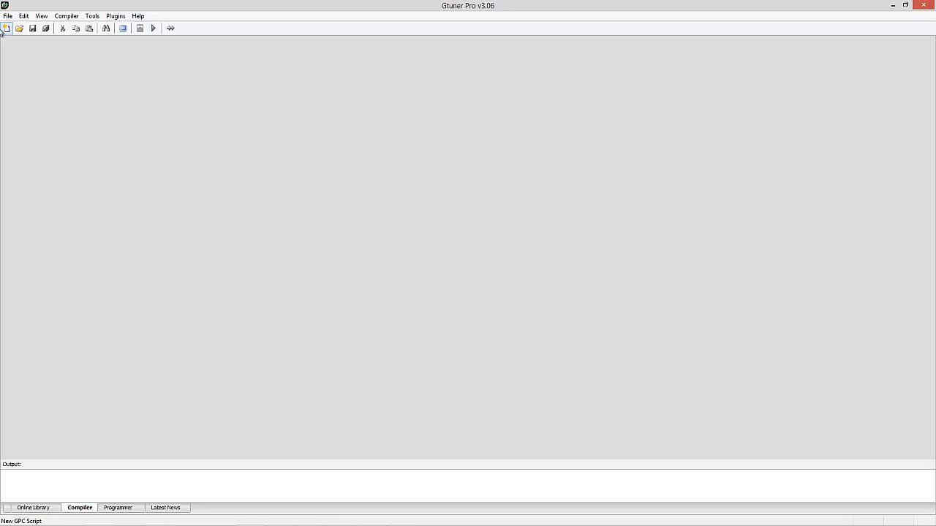
Create a new GPC script and replace its template with the copied COD AW code.
{"action": "left_click", "coordinate": [7, 28]}
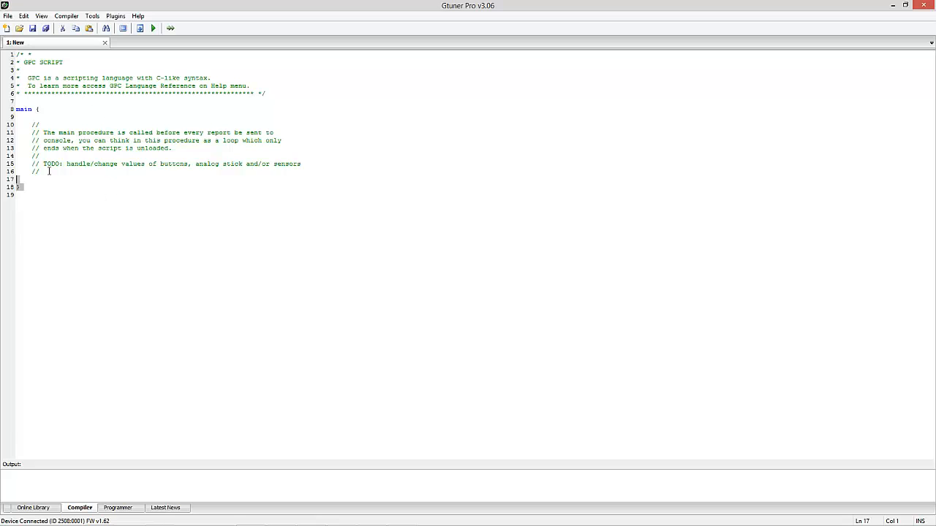
{"action": "key", "text": "ctrl+a"}
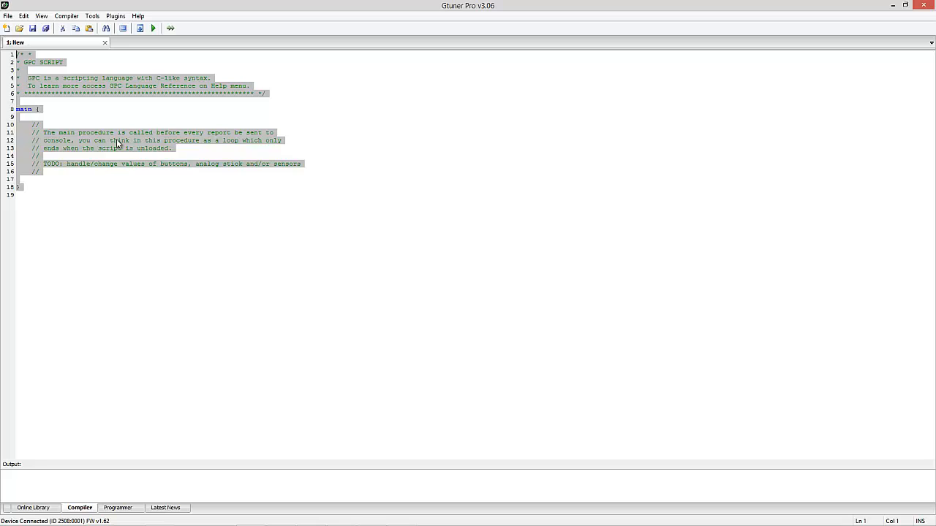
{"action": "right_click", "coordinate": [117, 146]}
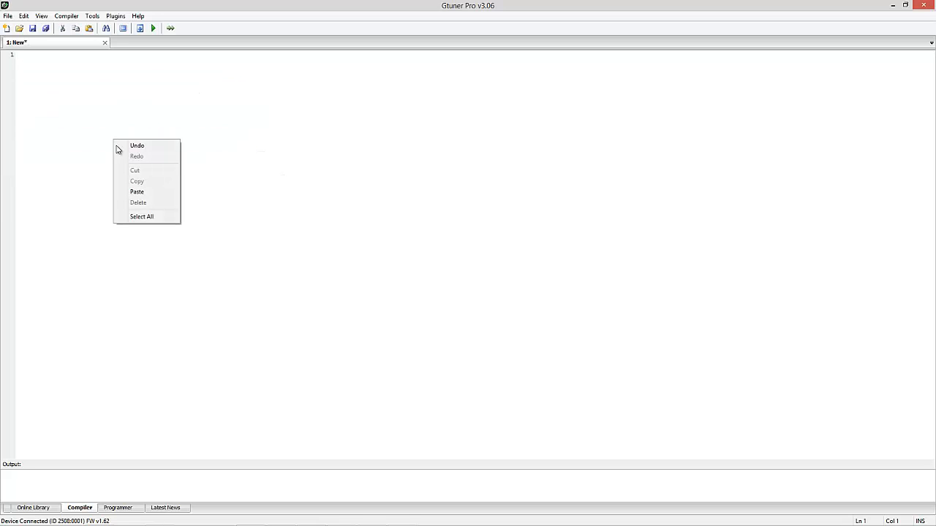
{"action": "left_click", "coordinate": [137, 191]}
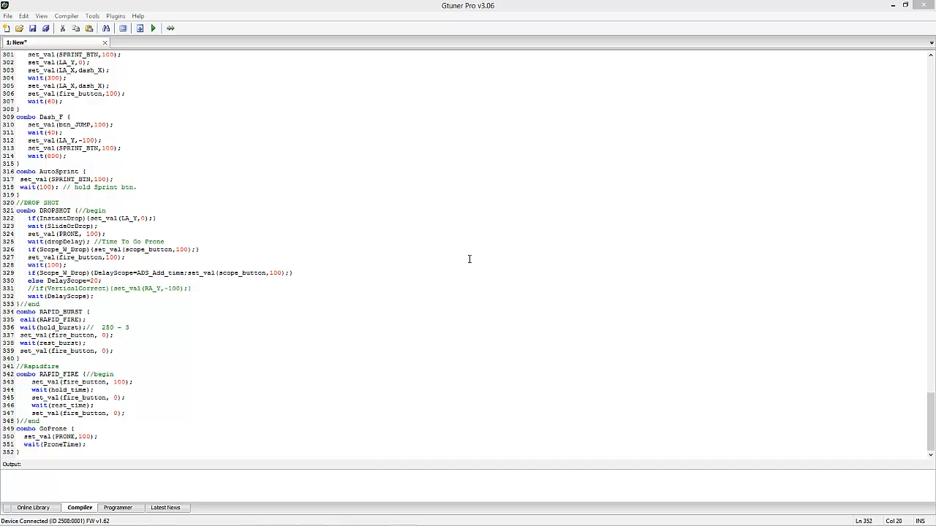
Compile the pasted COD AW script successfully with zero warnings.
{"action": "left_click", "coordinate": [139, 28]}
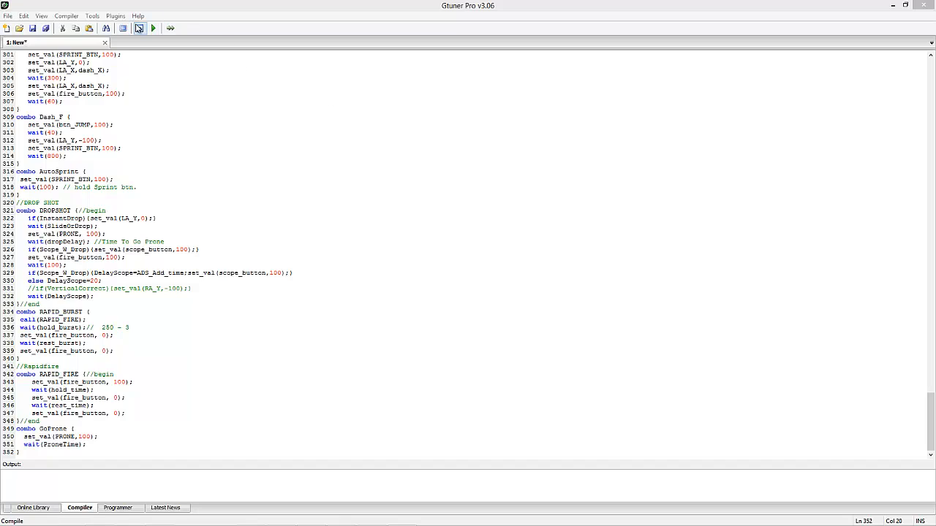
{"action": "left_click", "coordinate": [139, 28]}
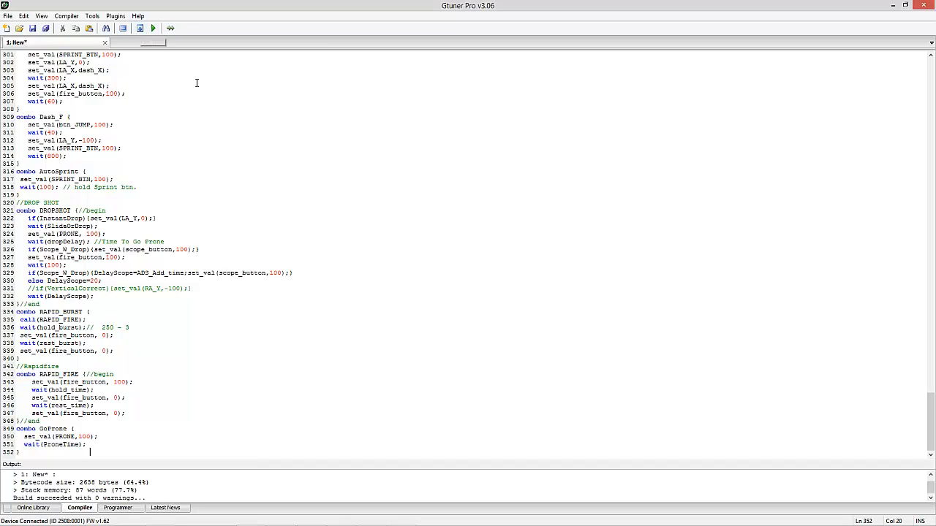
{"action": "mouse_move", "coordinate": [242, 135]}
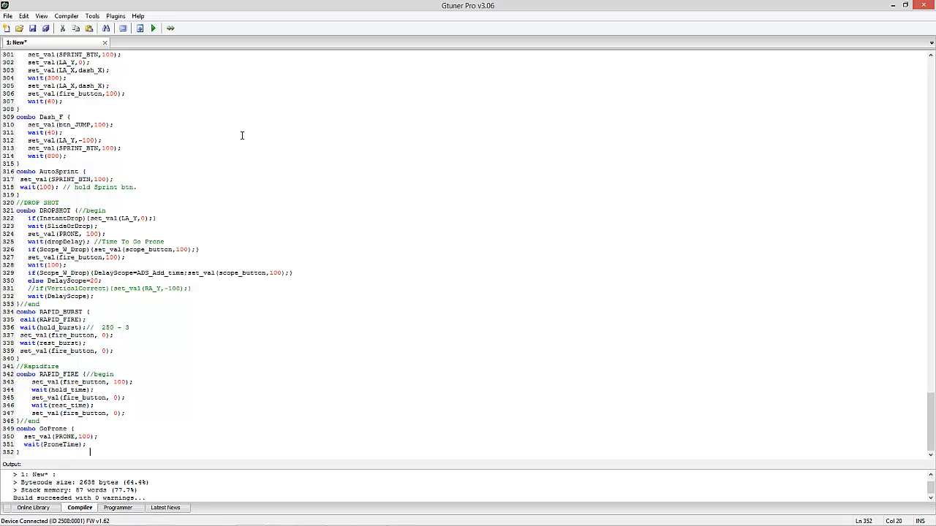
{"action": "left_click", "coordinate": [115, 15]}
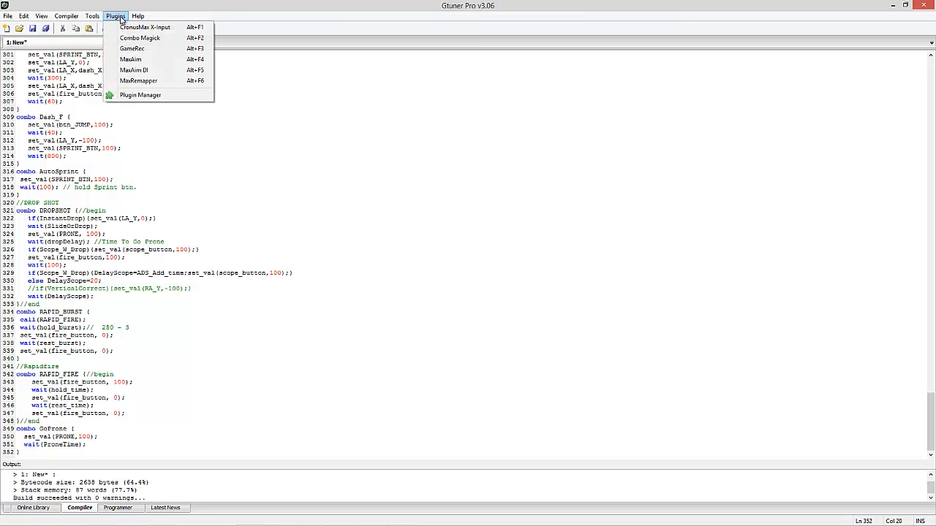
Run the MaxAim DI plugin with the COD AW RAT7 layout in capture mode.
{"action": "left_click", "coordinate": [133, 70]}
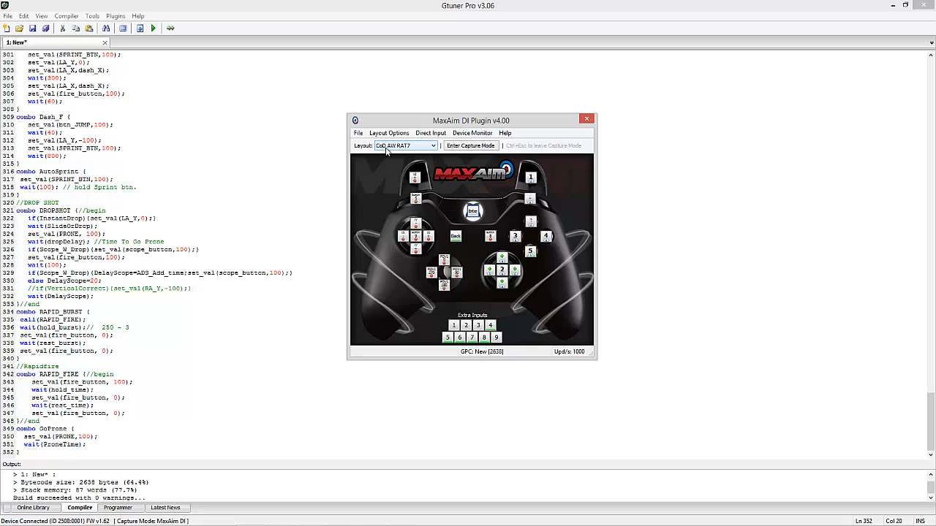
{"action": "left_click", "coordinate": [388, 133]}
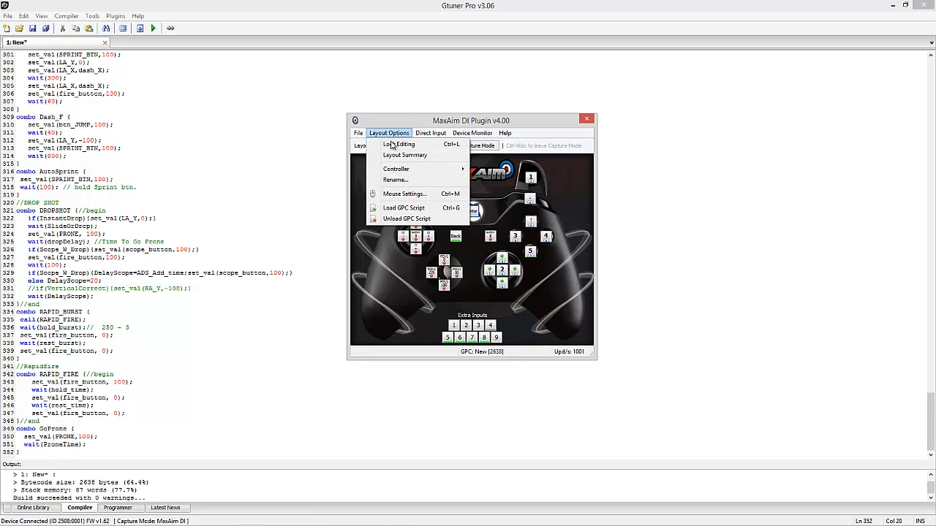
{"action": "left_click", "coordinate": [400, 144]}
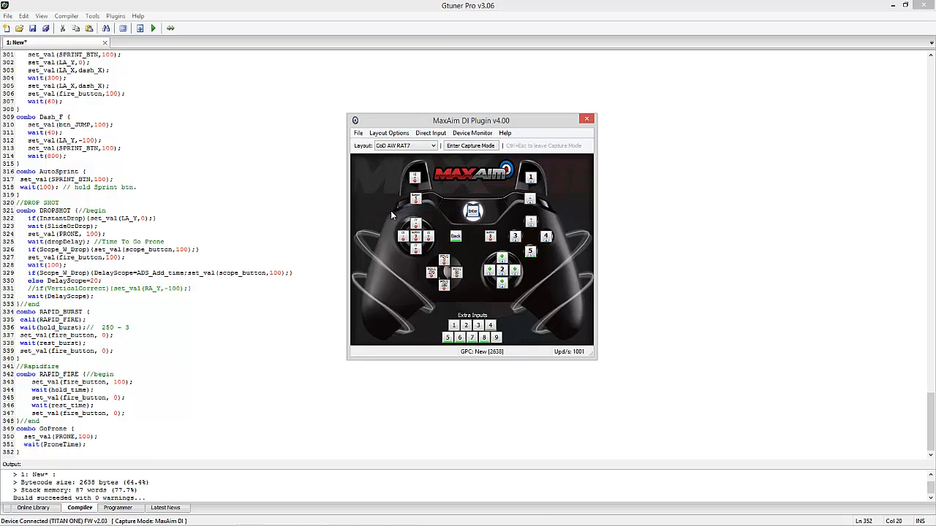